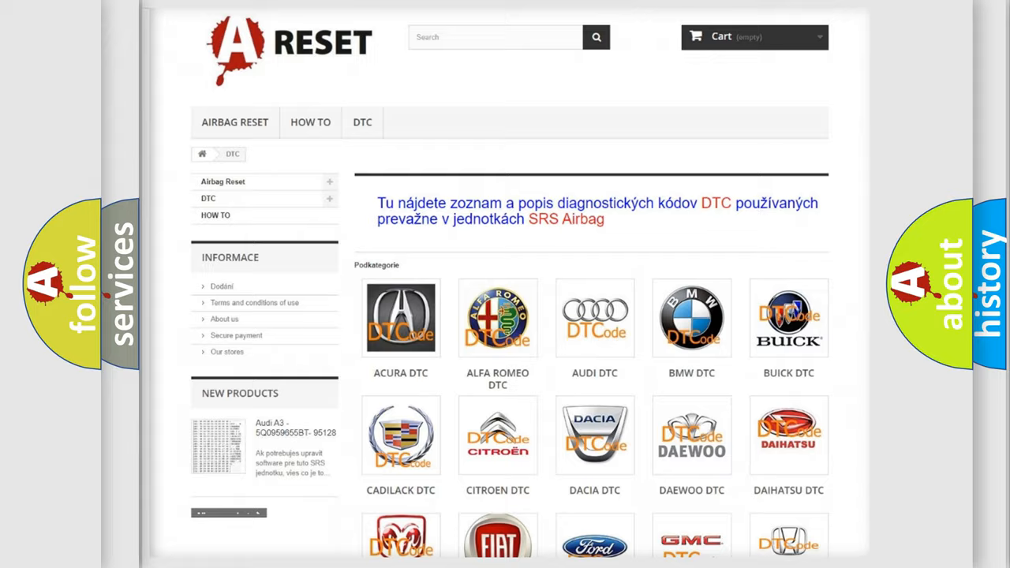
pyautogui.scroll(-3)
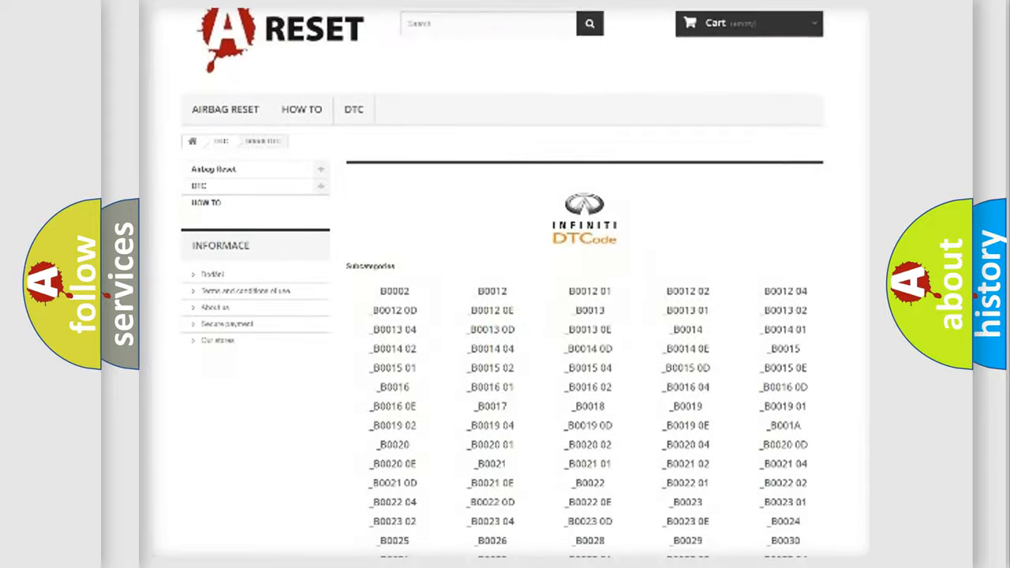
pyautogui.scroll(3)
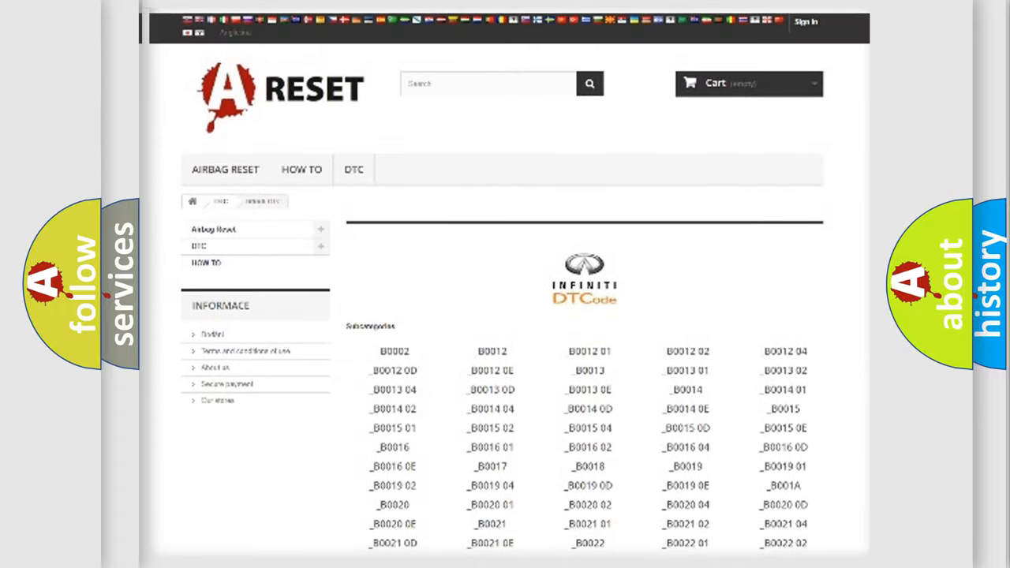